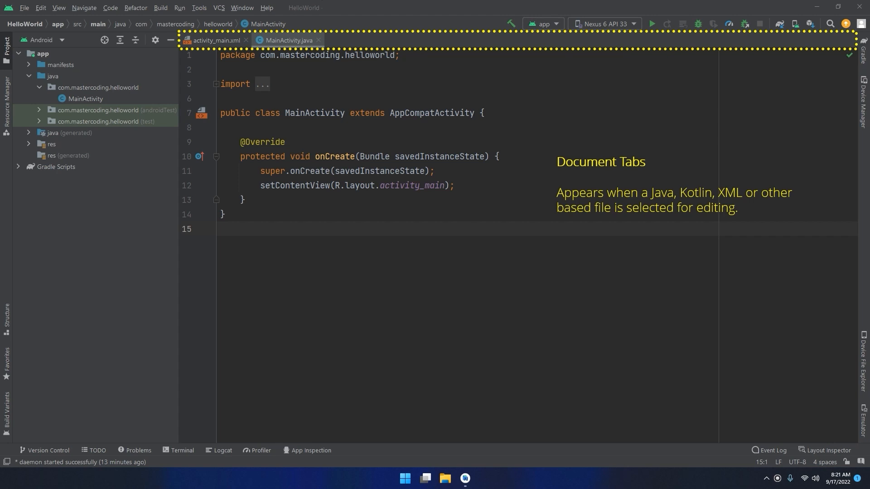
# Step: Glance at activity_main.xml, return to MainActivity.java, then bring up the instructor's Udemy profile
pyautogui.click(215, 40)
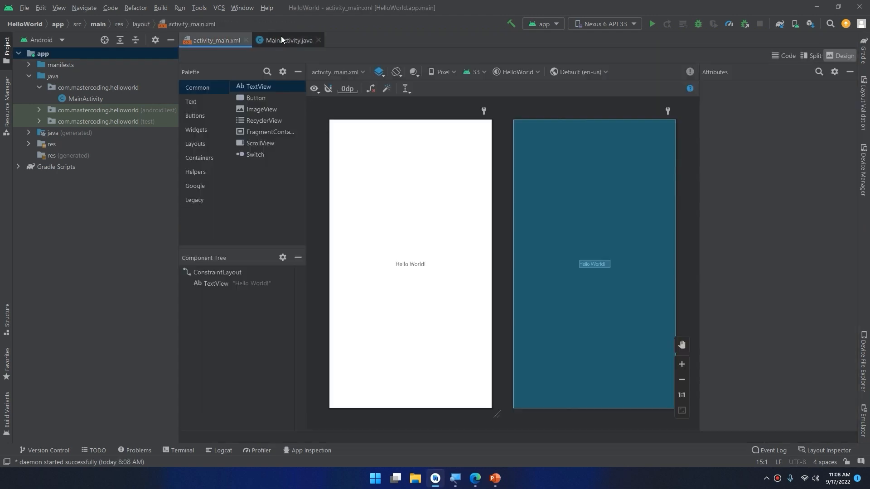
pyautogui.click(288, 39)
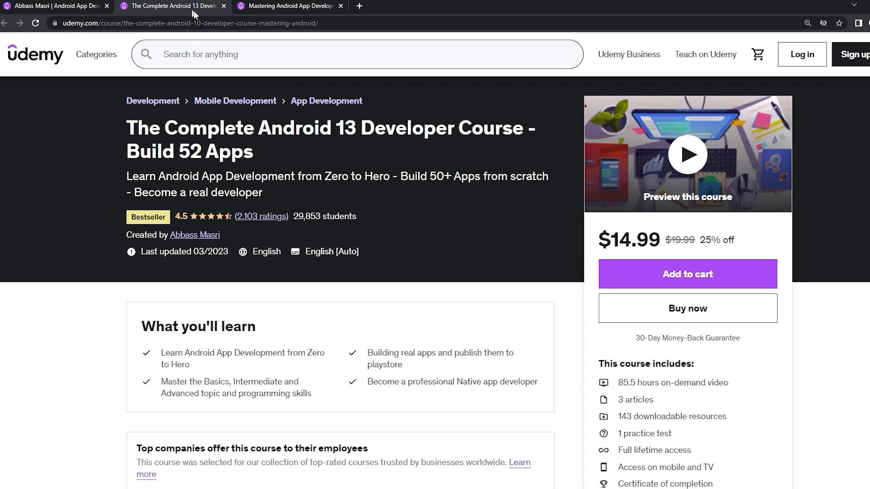
pyautogui.click(295, 6)
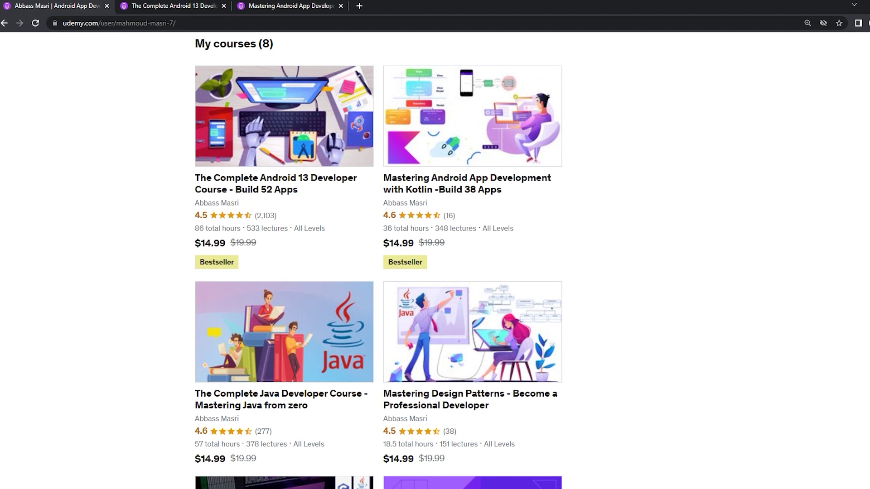
# Step: Scroll down and back up through the instructor's eight listed courses
pyautogui.scroll(-3)
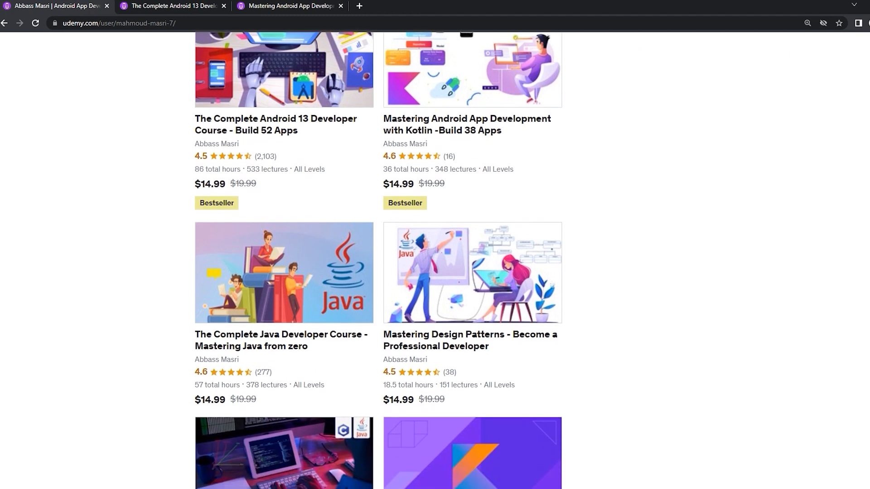
pyautogui.scroll(-3)
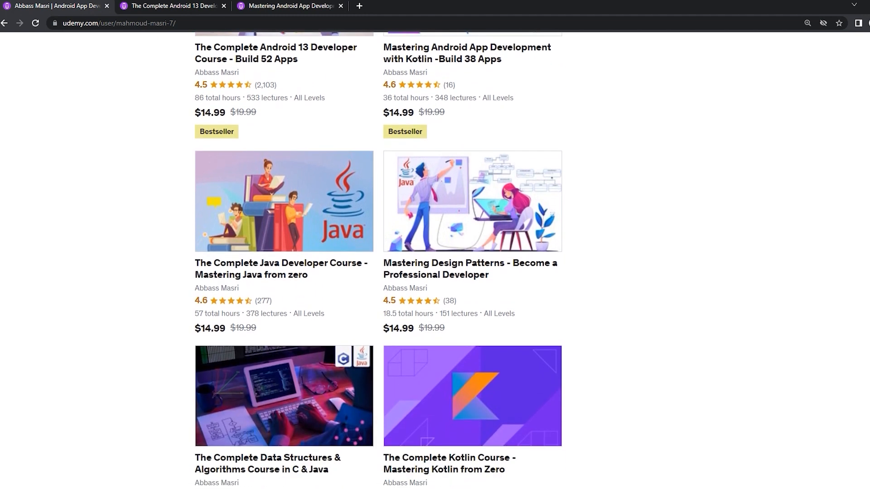
pyautogui.scroll(-3)
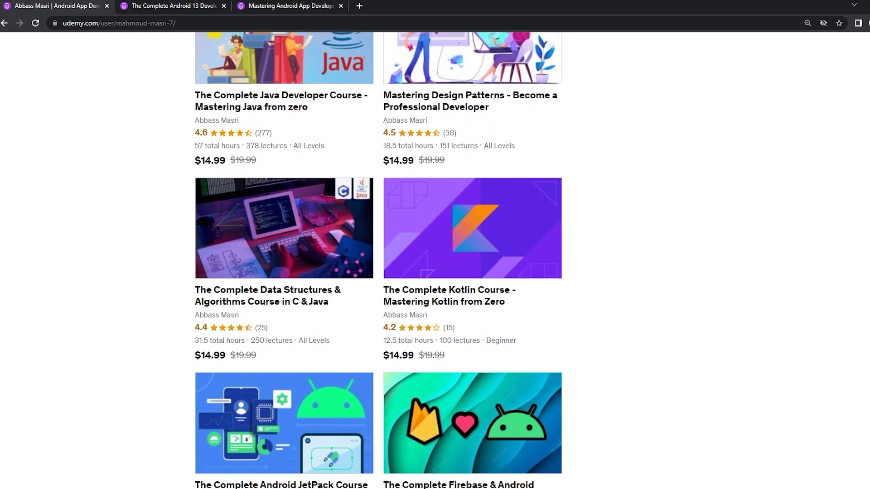
pyautogui.scroll(-3)
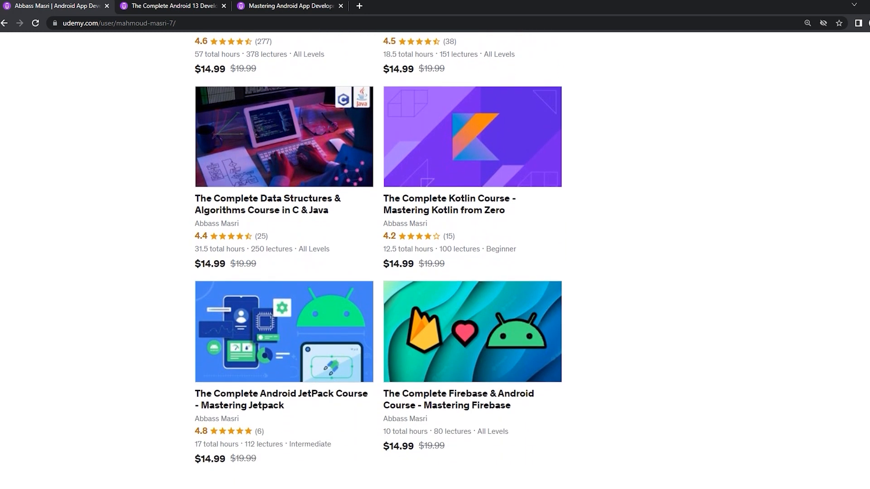
pyautogui.scroll(3)
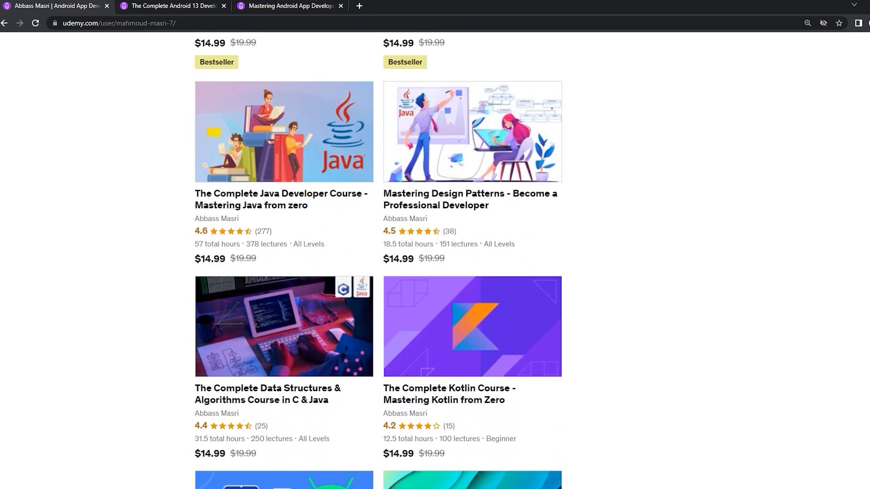
pyautogui.scroll(3)
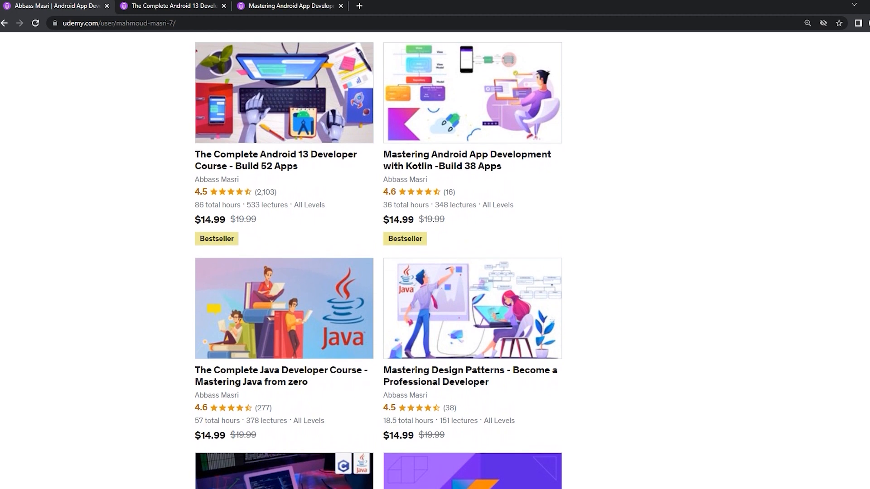
pyautogui.scroll(-3)
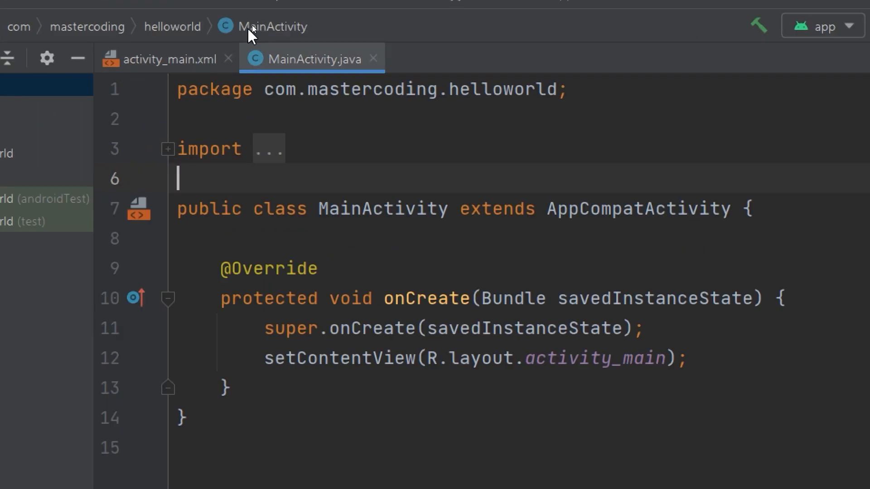
pyautogui.moveTo(288, 28)
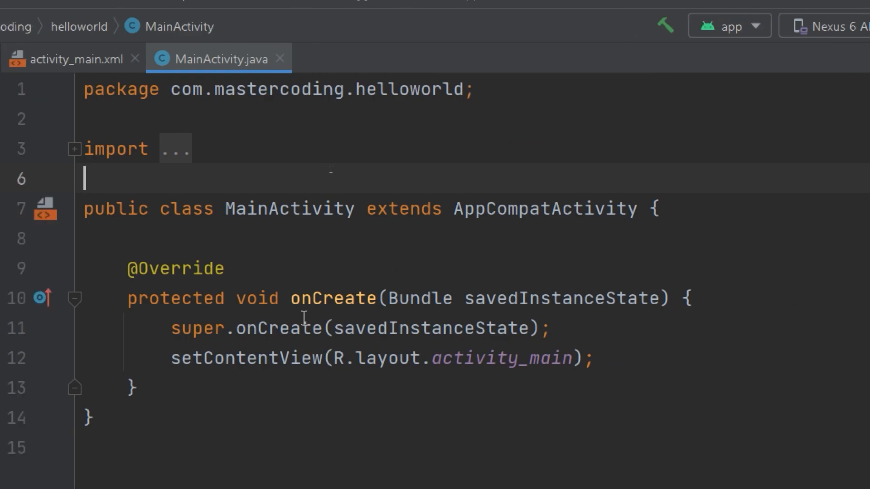
pyautogui.click(330, 297)
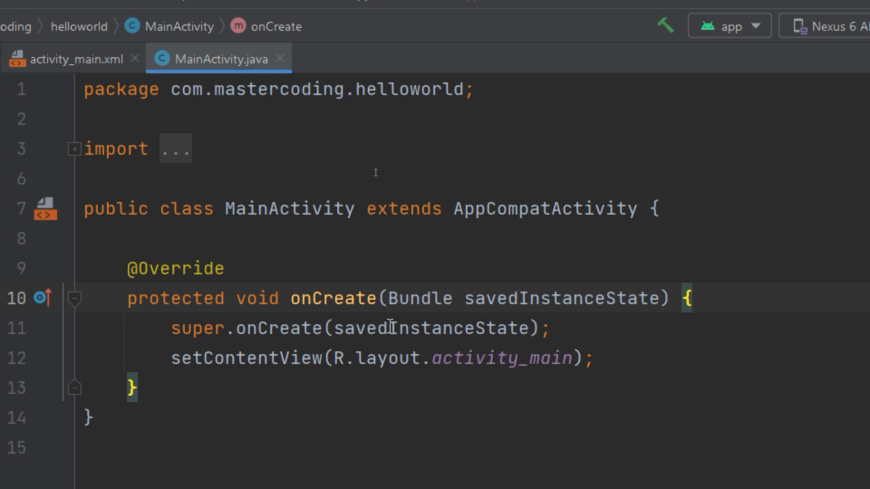
pyautogui.moveTo(368, 379)
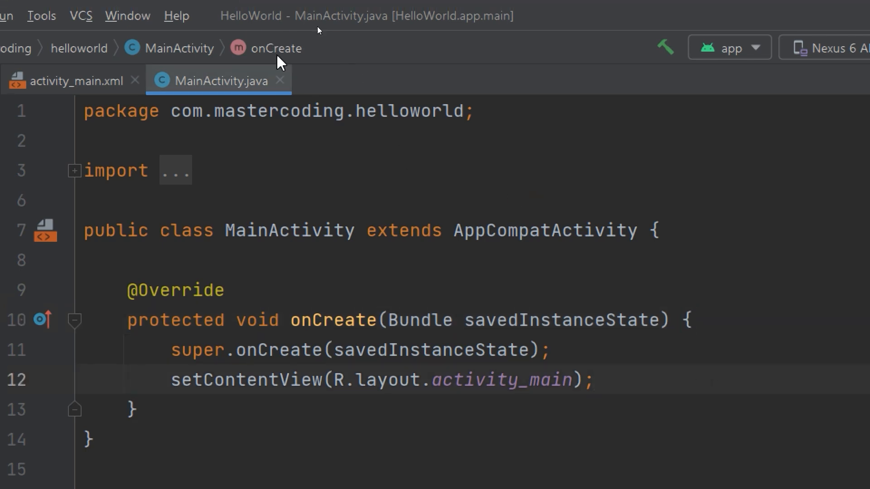
pyautogui.moveTo(158, 55)
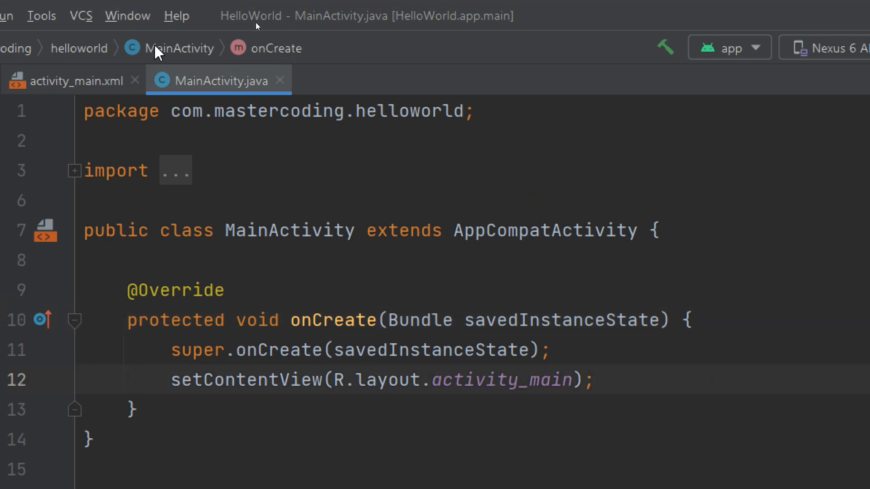
pyautogui.moveTo(159, 59)
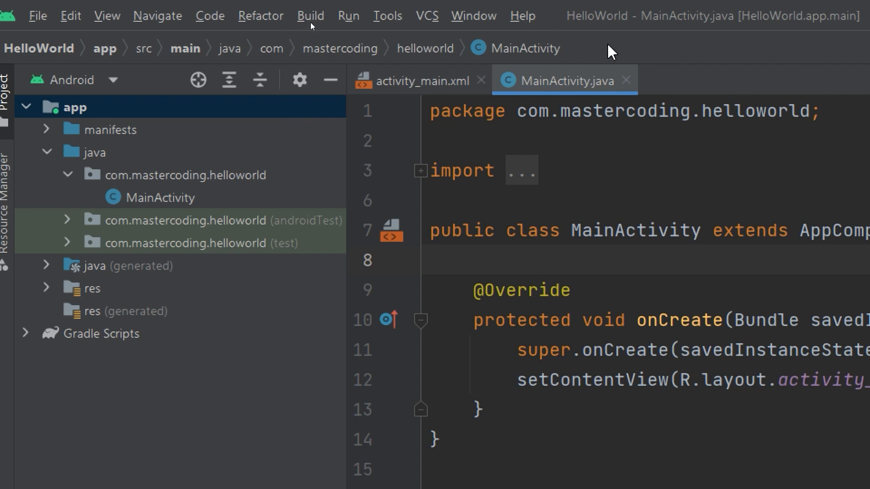
pyautogui.moveTo(513, 243)
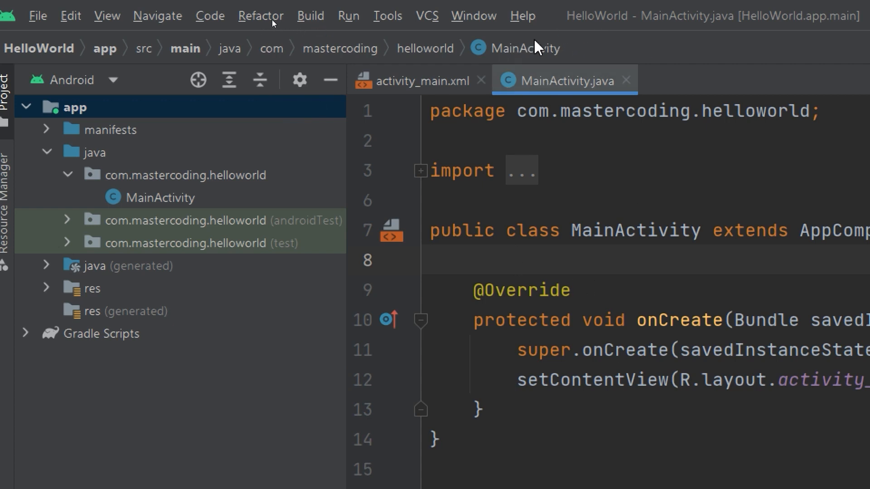
pyautogui.moveTo(519, 58)
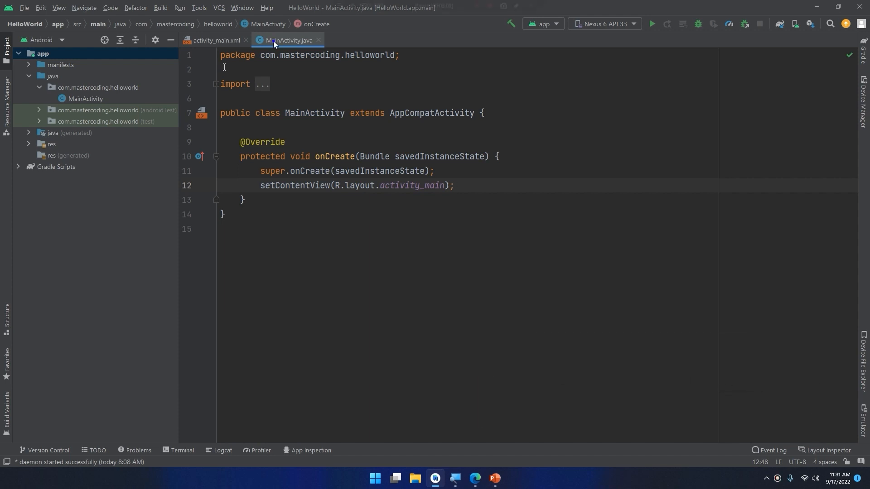
# Step: Split MainActivity.java into a right-hand pane via Split Right, then close that extra pane
pyautogui.rightClick(288, 40)
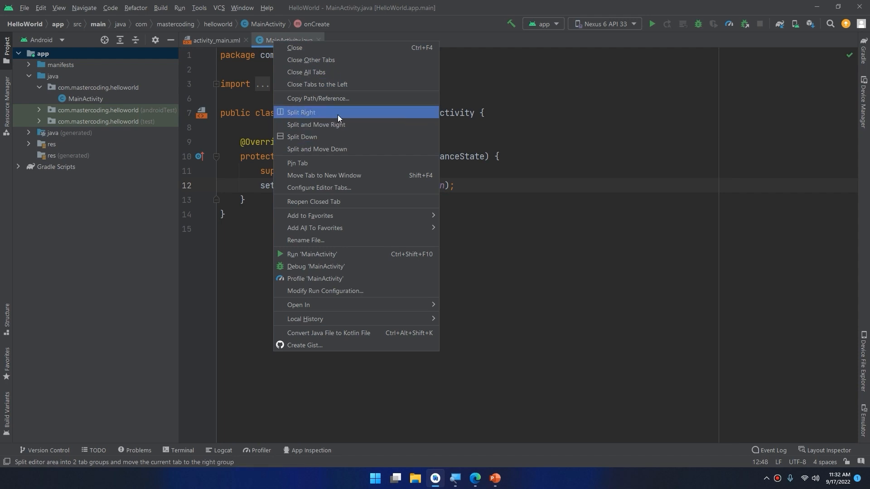
pyautogui.click(301, 113)
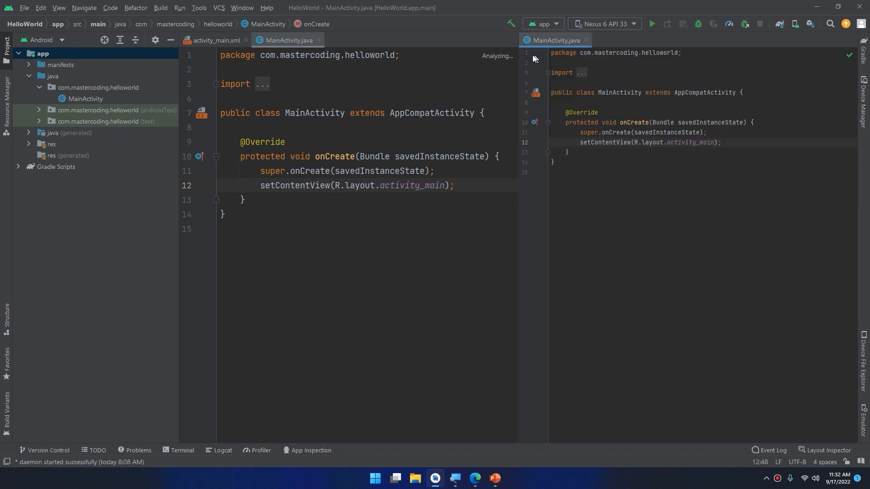
pyautogui.moveTo(764, 74)
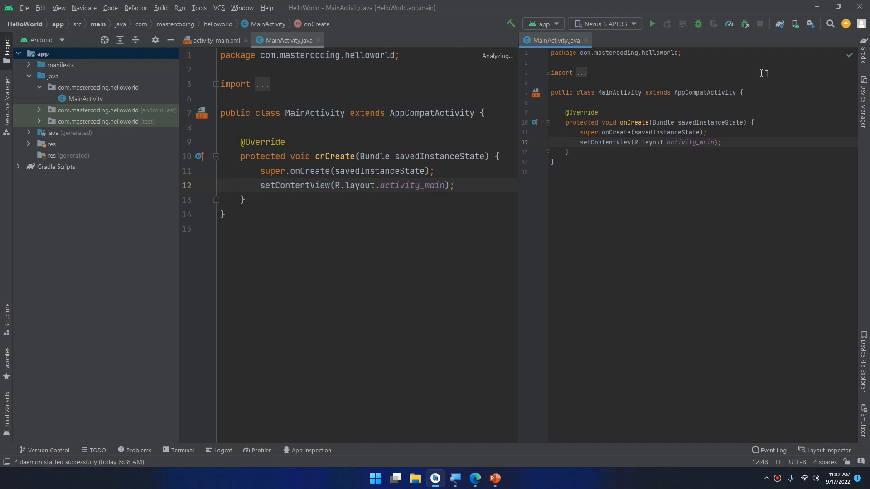
pyautogui.click(585, 40)
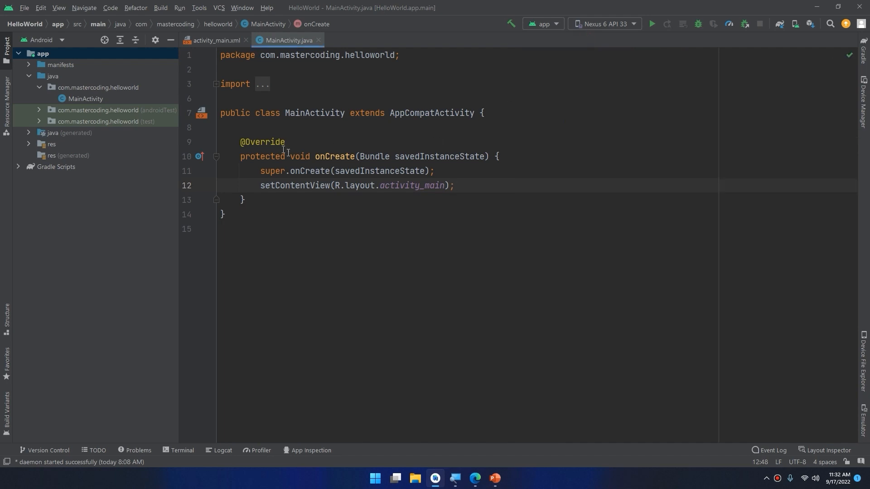
# Step: Move MainActivity.java beside activity_main.xml and leave the layout in preview-only Design view
pyautogui.click(216, 41)
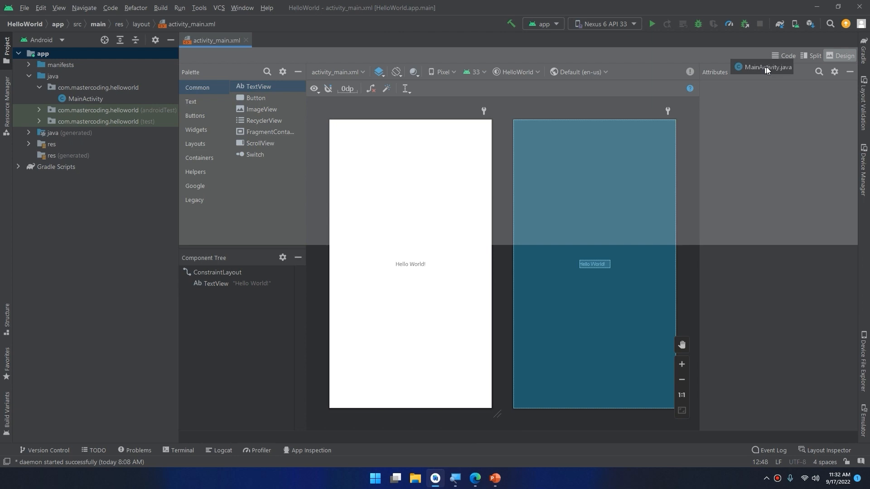
pyautogui.click(763, 67)
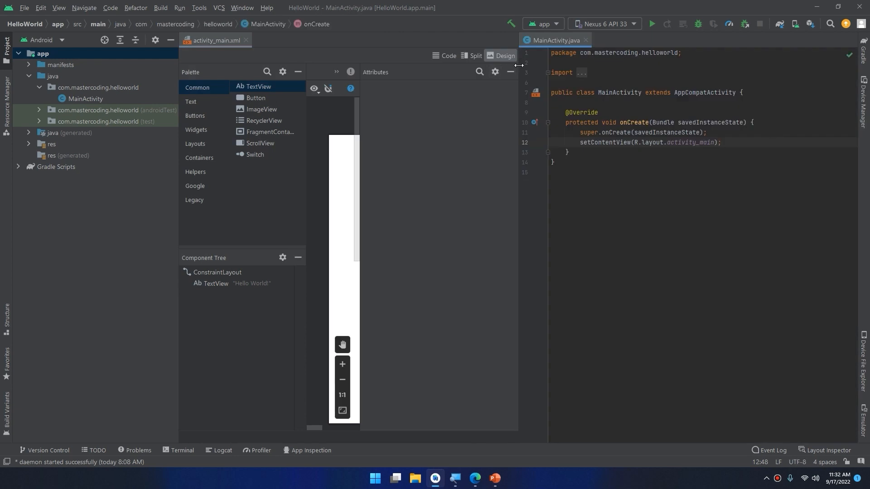
pyautogui.click(473, 56)
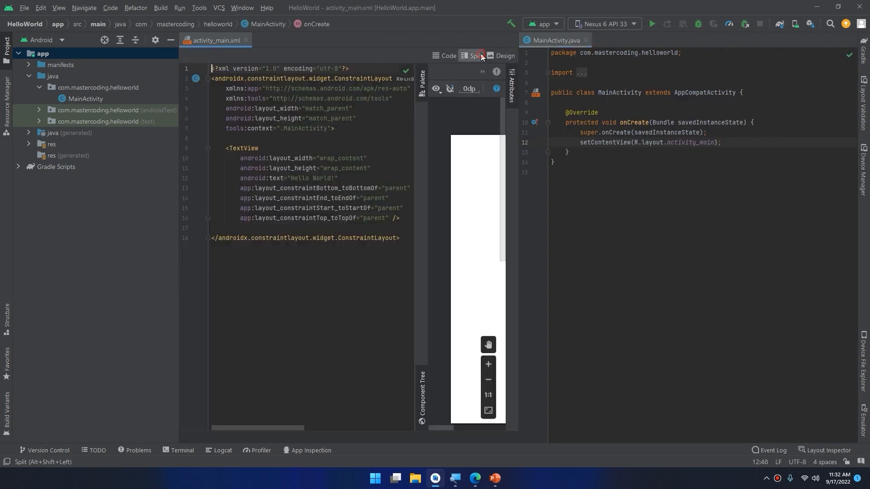
pyautogui.click(504, 55)
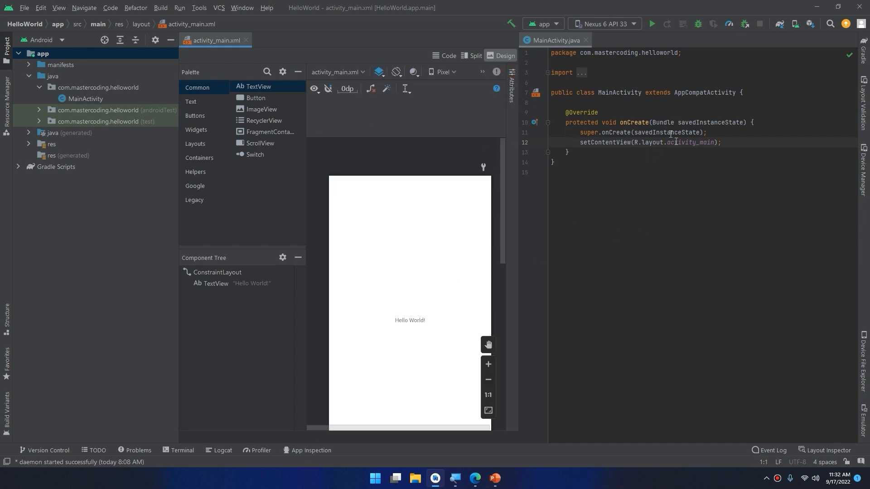
pyautogui.moveTo(520, 133)
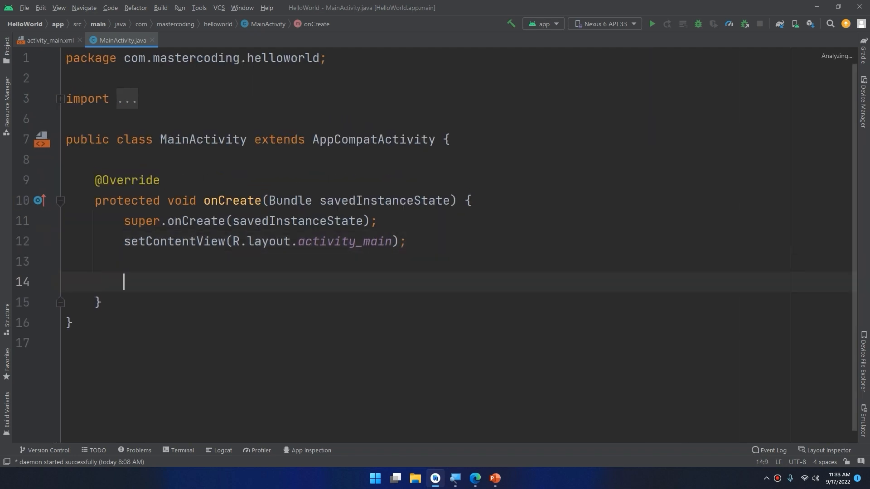
pyautogui.write('Str')
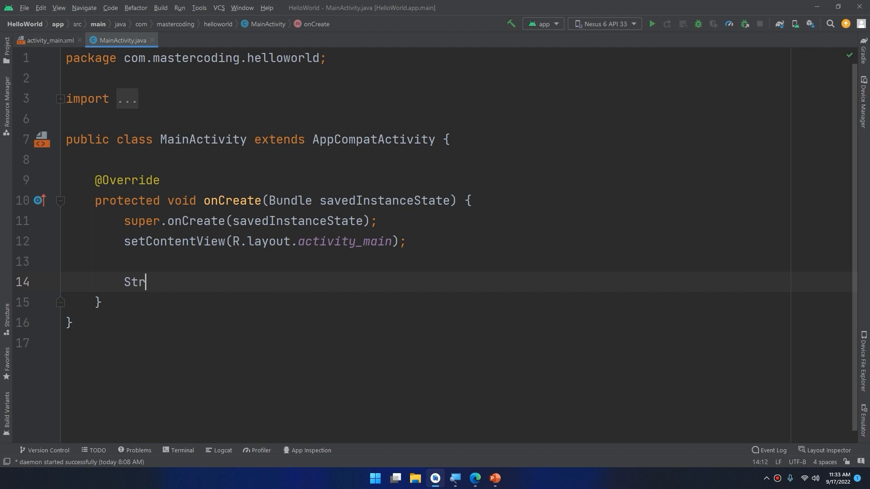
pyautogui.press('ctrl+space')
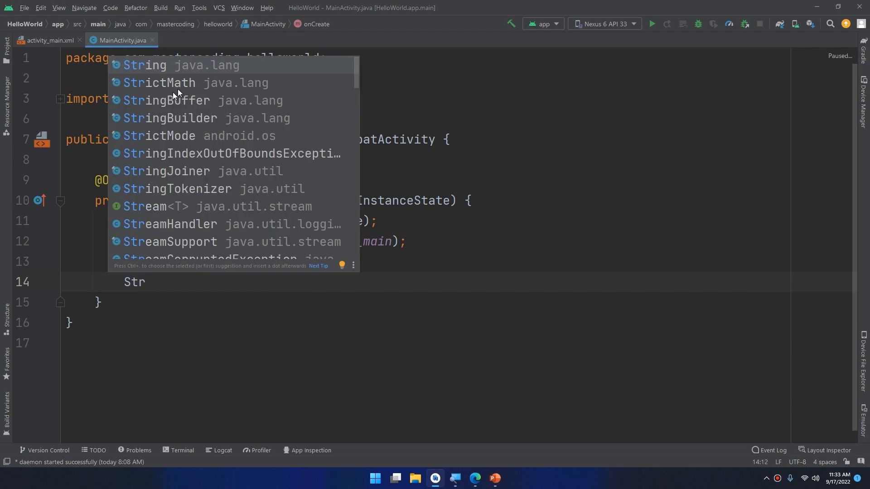
pyautogui.moveTo(228, 71)
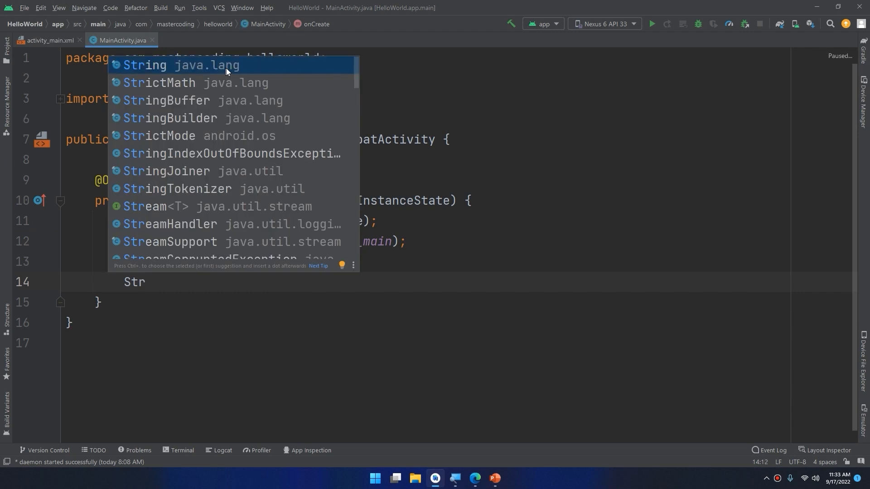
pyautogui.click(145, 65)
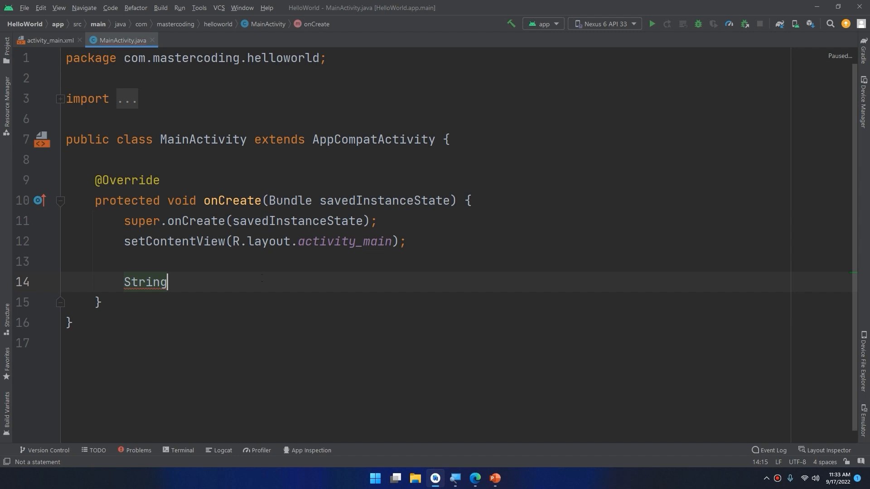
pyautogui.doubleClick(145, 282)
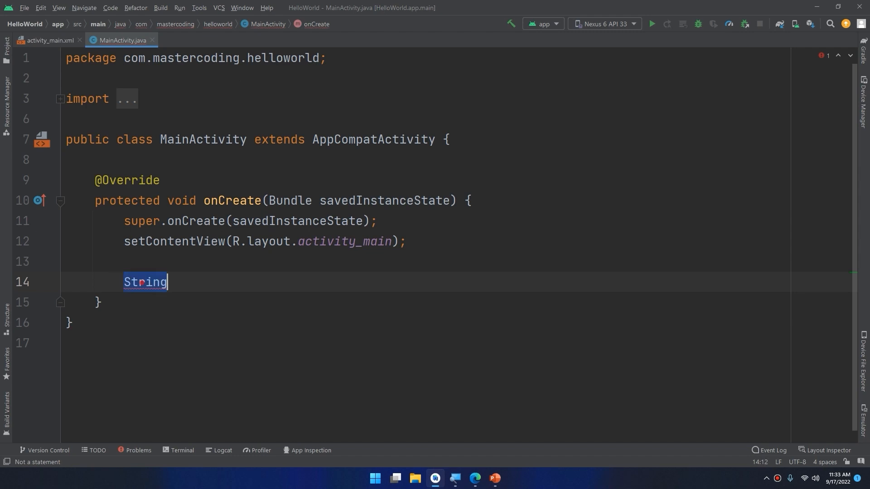
pyautogui.write('int')
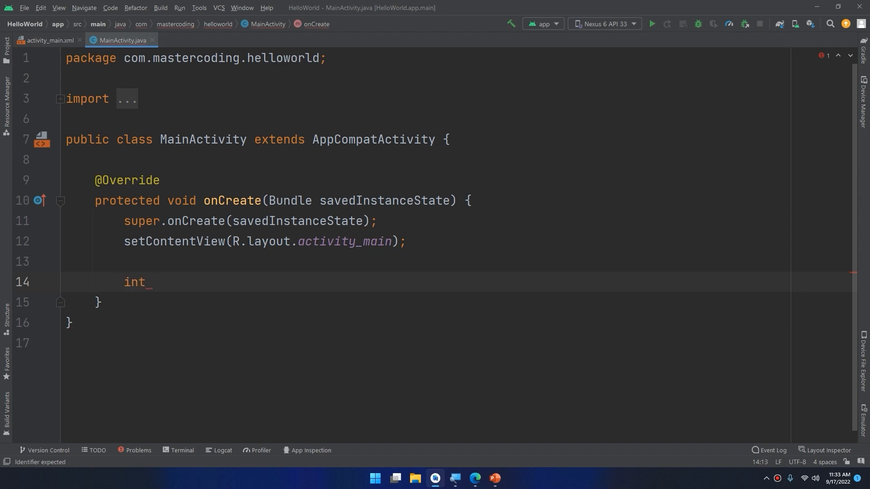
pyautogui.press('BackSpace')
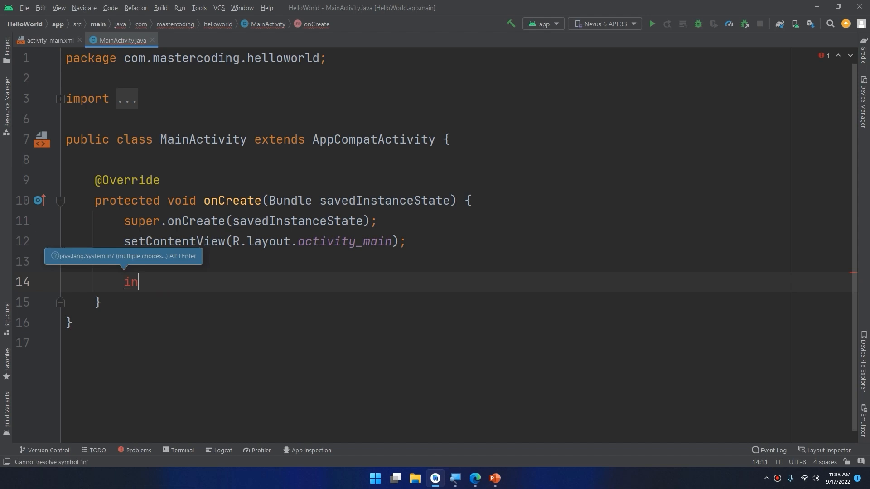
pyautogui.press('Ctrl+Space')
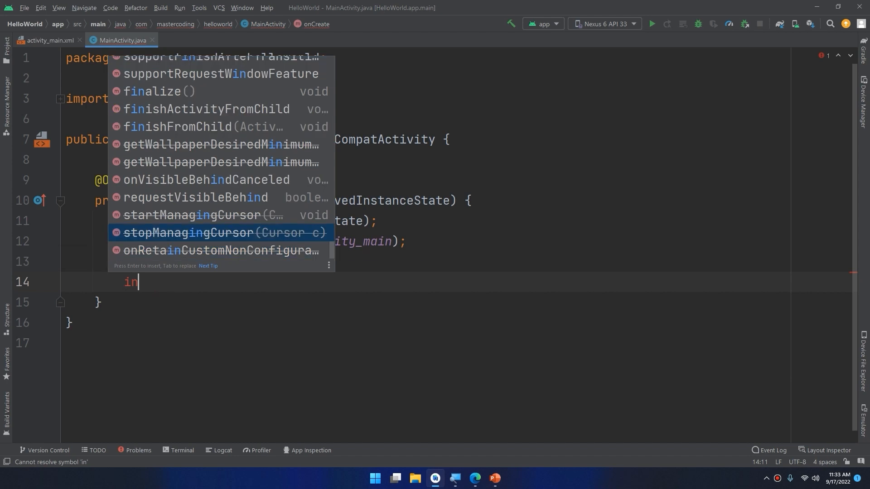
pyautogui.press('Escape')
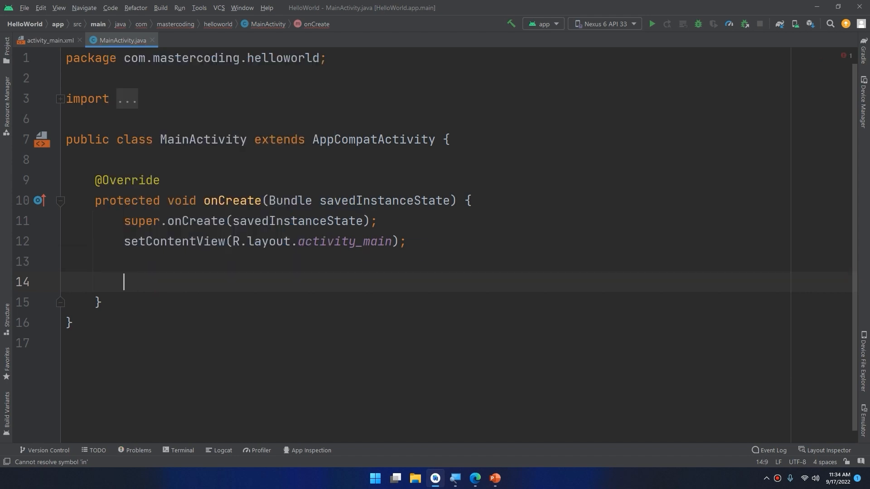
# Step: Complete 'Butt' to Button inside onCreate and add the '// ctrl + space' comment
pyautogui.write('Butt')
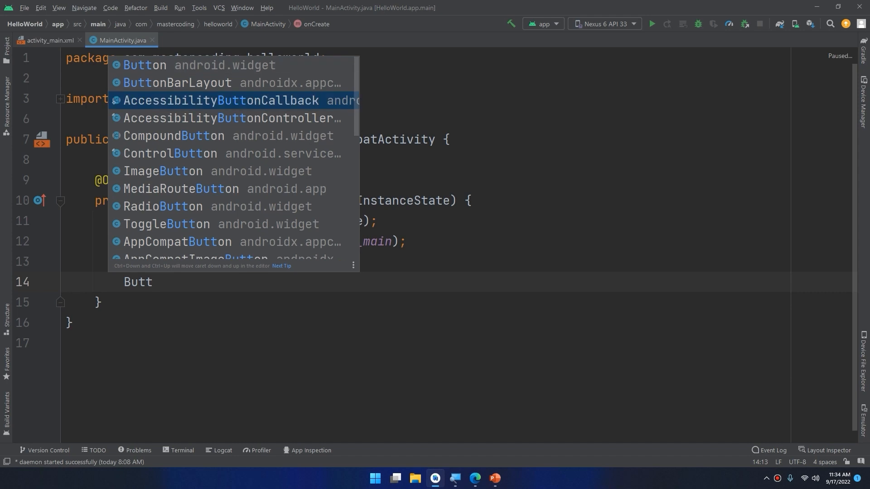
pyautogui.press('Up')
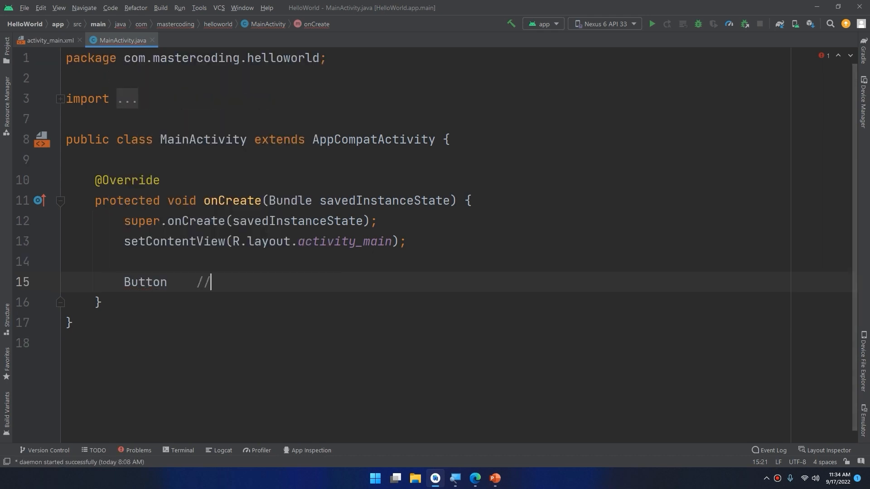
pyautogui.write('ctrl + space')
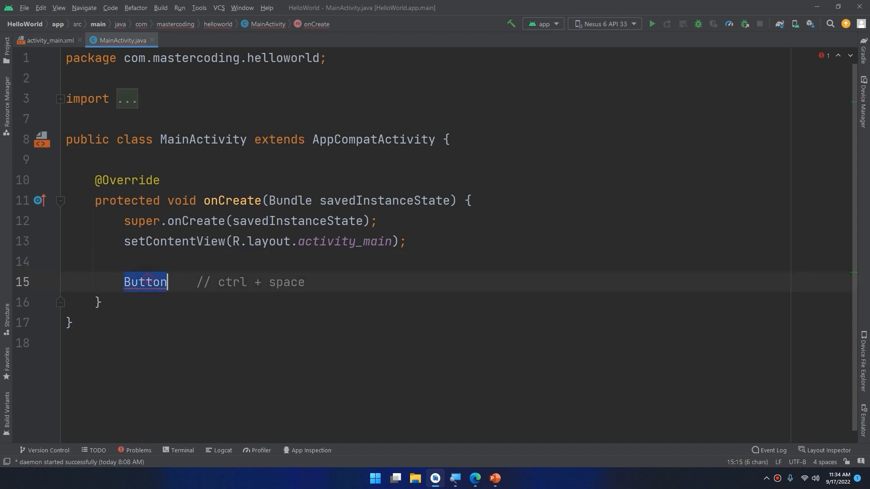
# Step: Replace Button with TextV and complete it to TextView from the Ctrl+Space suggestions
pyautogui.write('Text')
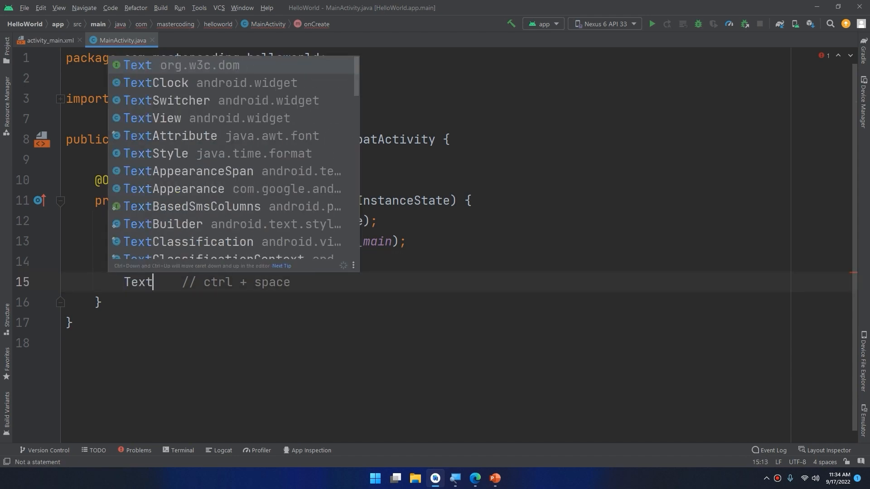
pyautogui.write('V')
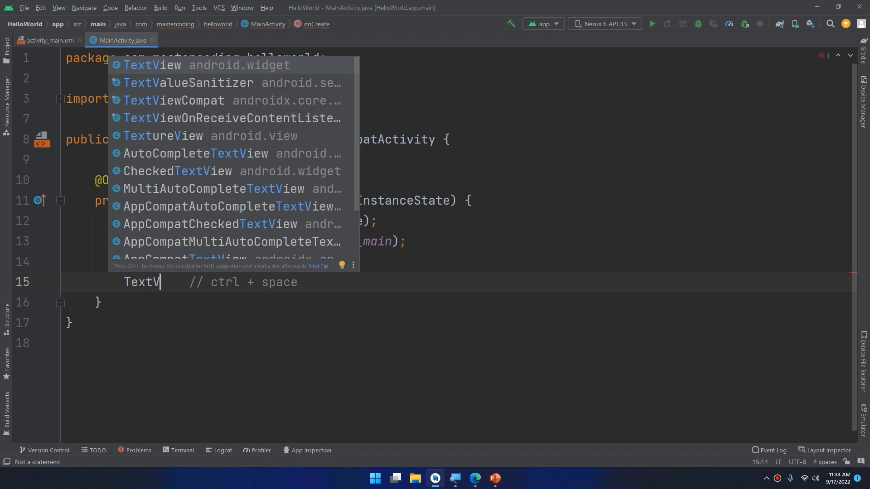
pyautogui.moveTo(153, 279)
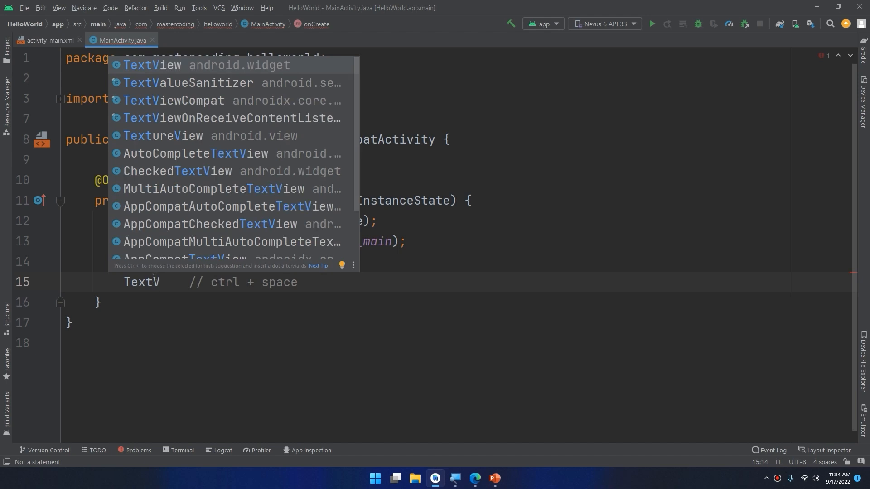
pyautogui.moveTo(188, 75)
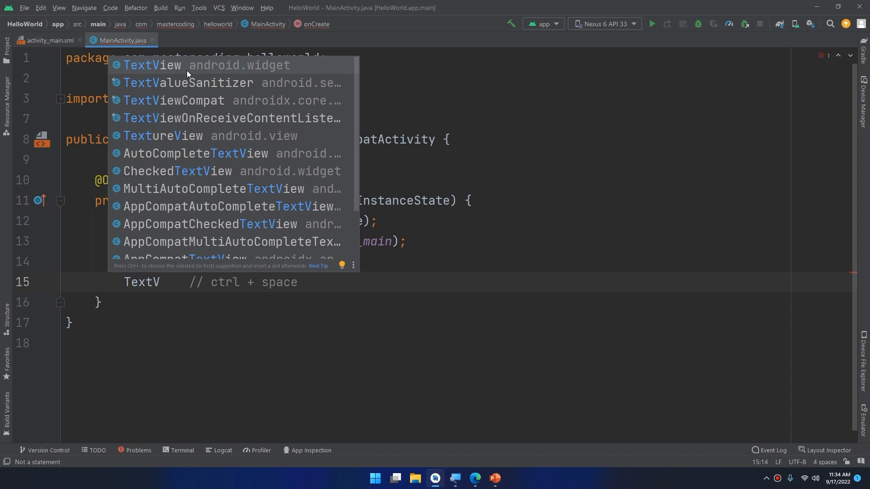
pyautogui.click(152, 65)
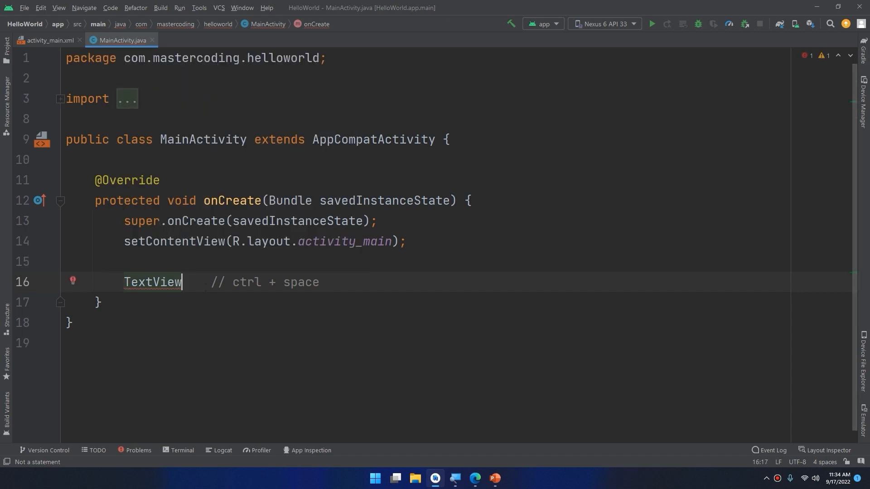
pyautogui.press('BackSpace')
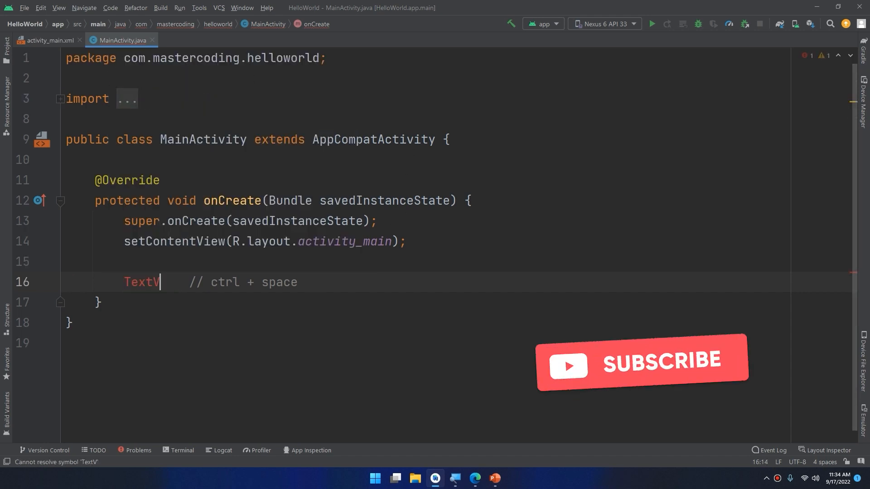
pyautogui.press('ctrl+space')
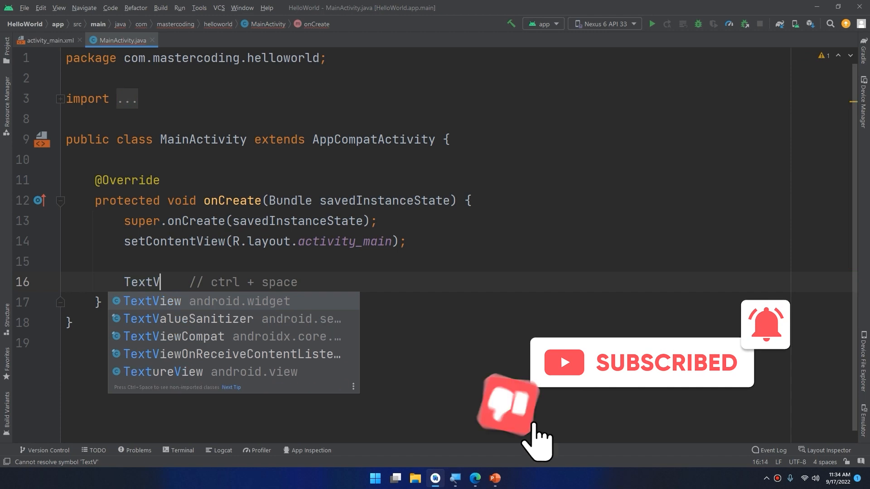
pyautogui.click(152, 302)
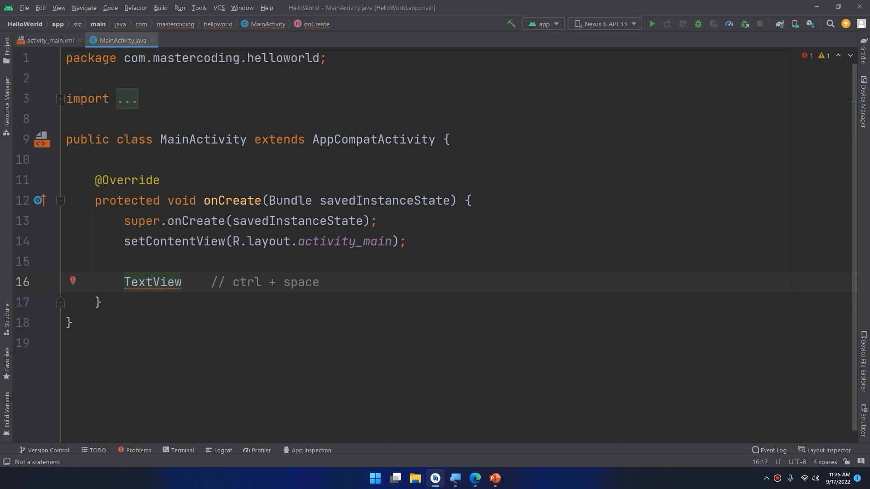
# Step: Switch to the browser showing The Complete Android 13 Developer Course on Udemy
pyautogui.click(182, 282)
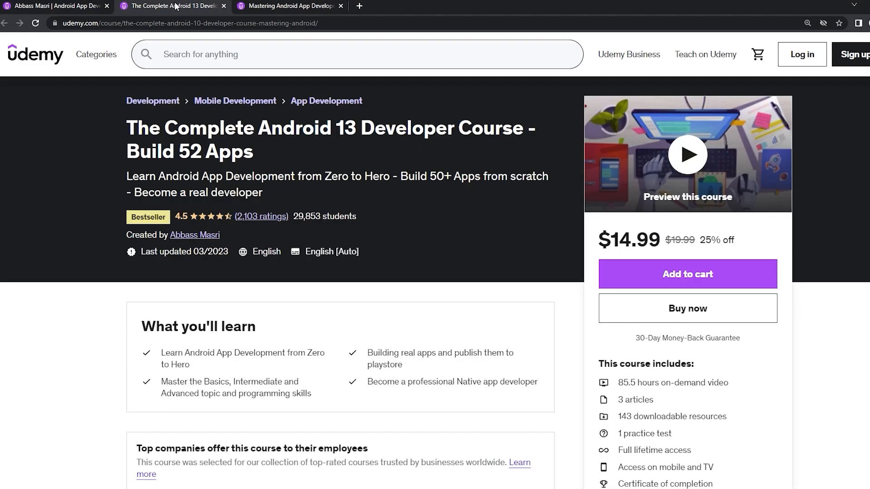
pyautogui.moveTo(200, 17)
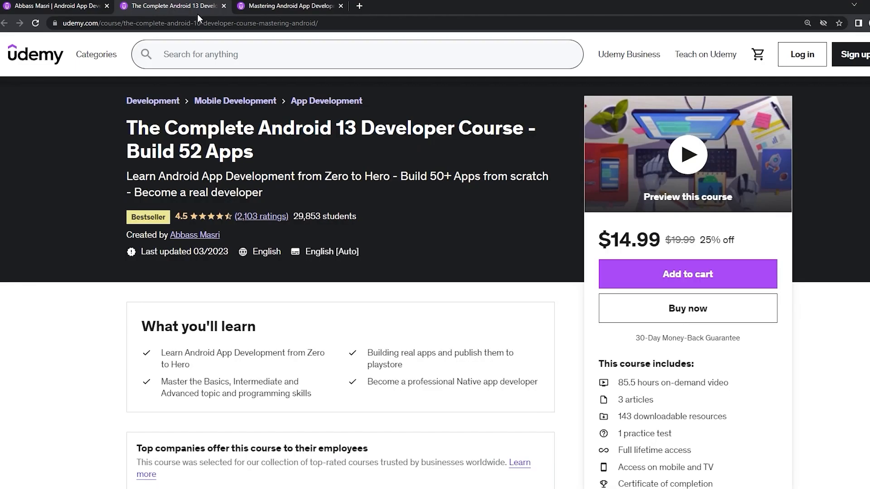
pyautogui.click(292, 6)
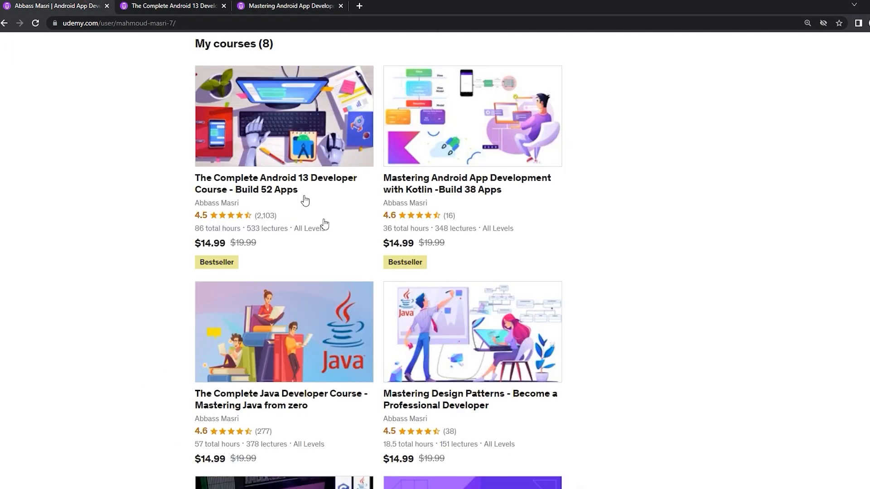
pyautogui.moveTo(324, 222)
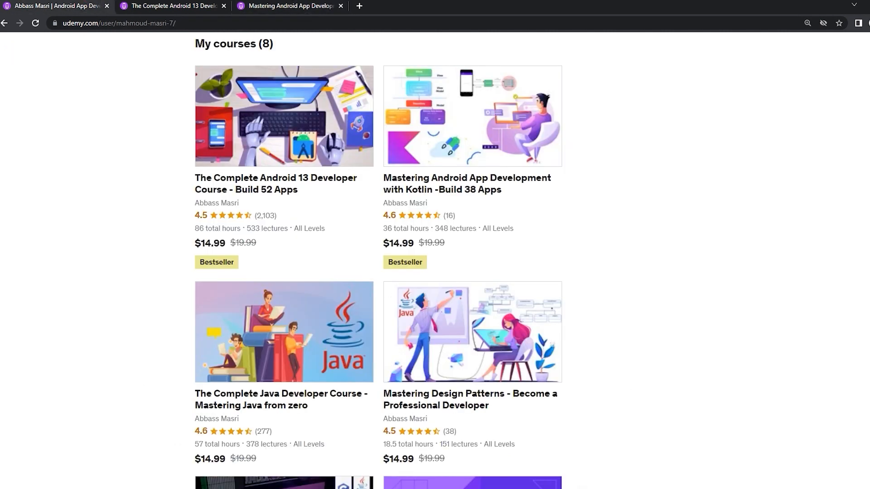
pyautogui.scroll(-3)
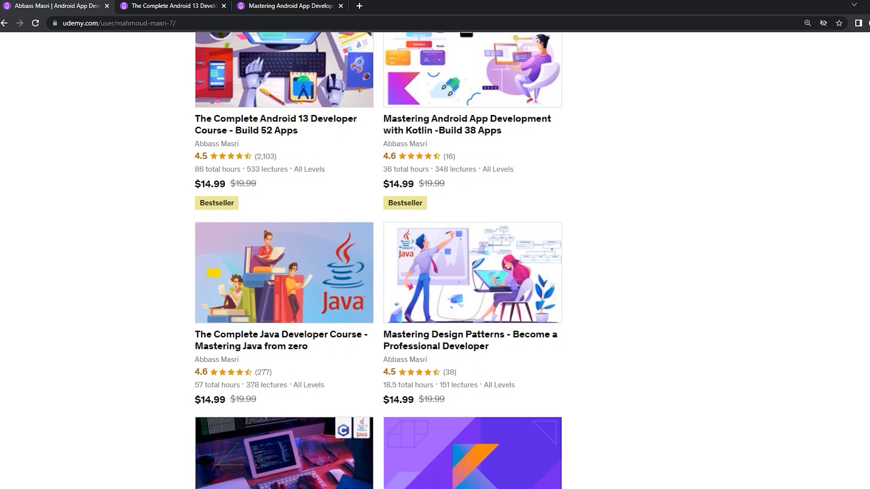
pyautogui.scroll(-3)
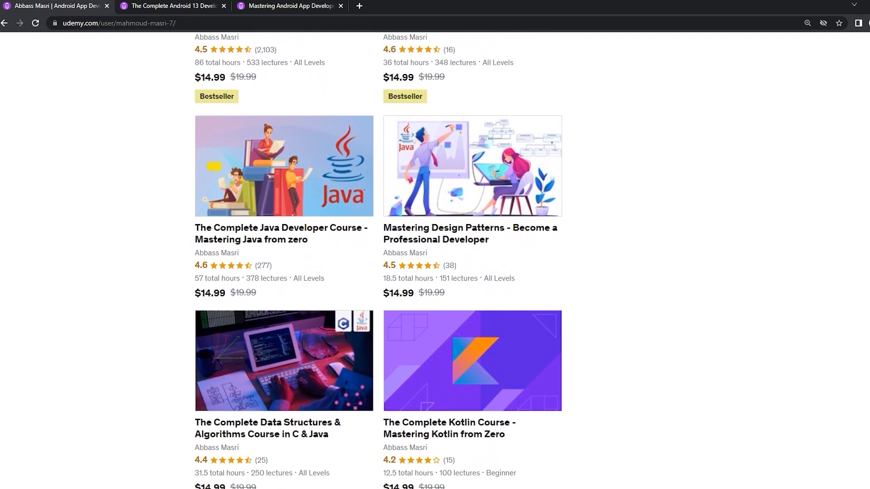
pyautogui.scroll(-3)
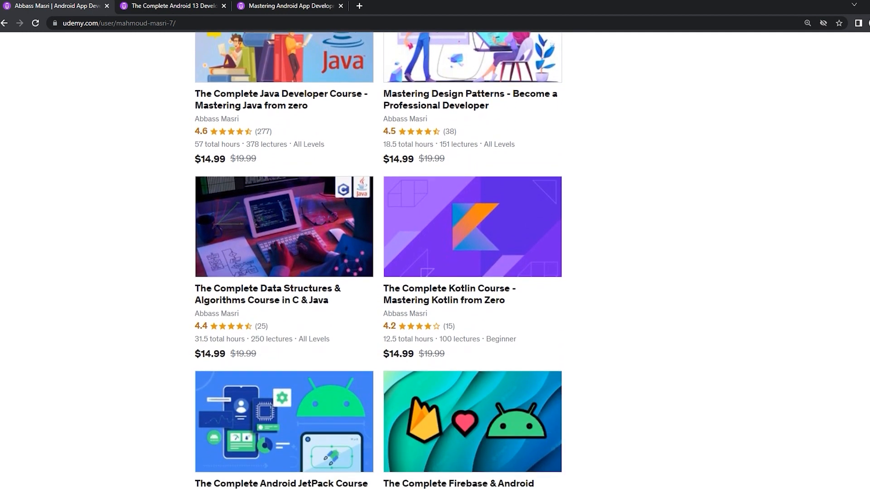
pyautogui.scroll(-3)
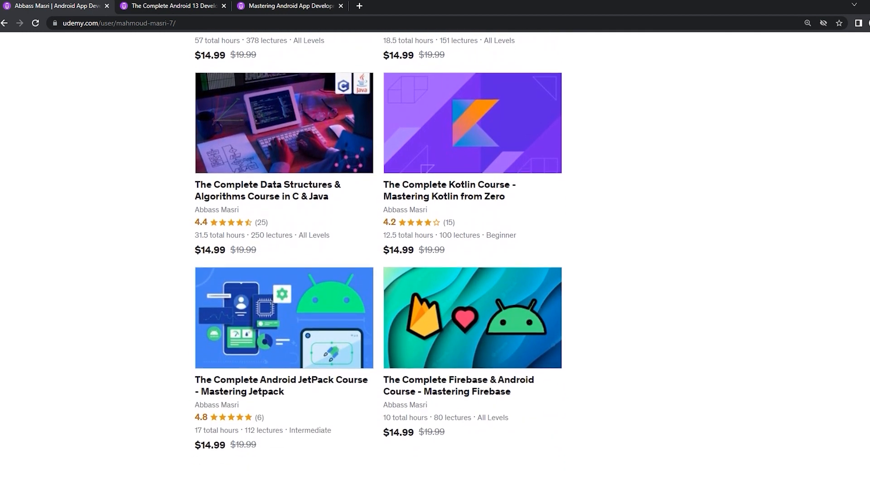
pyautogui.scroll(3)
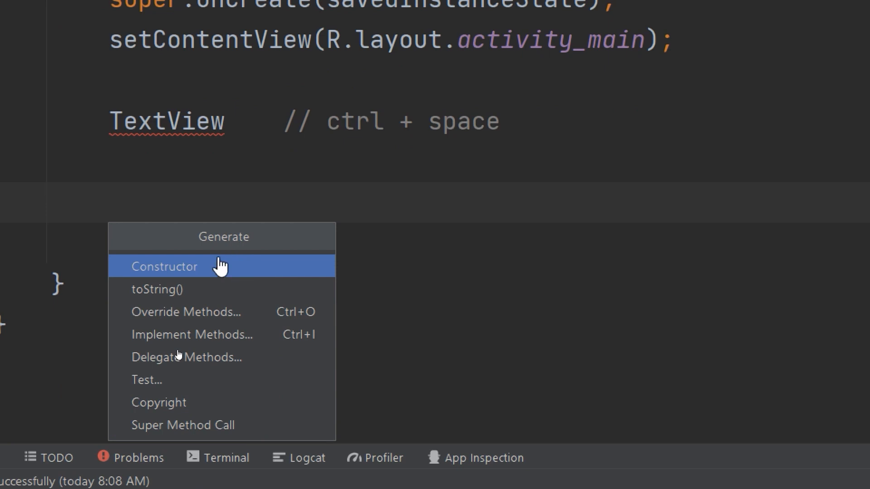
pyautogui.moveTo(260, 295)
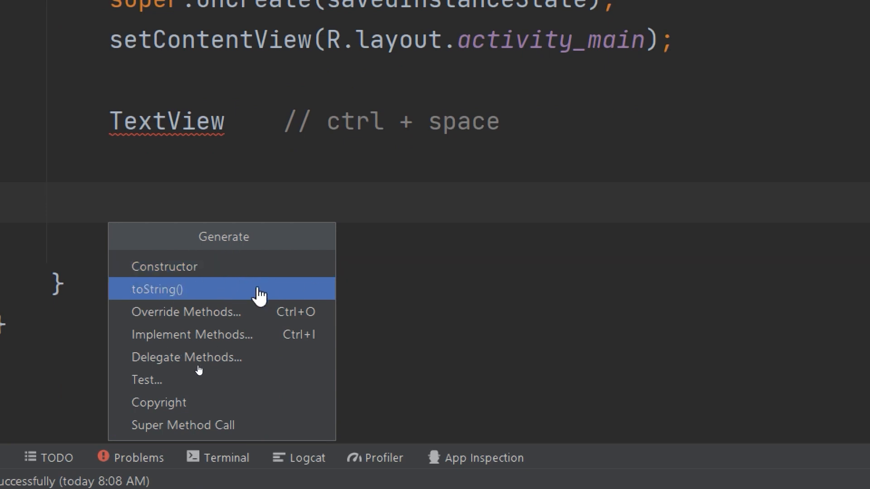
pyautogui.moveTo(207, 279)
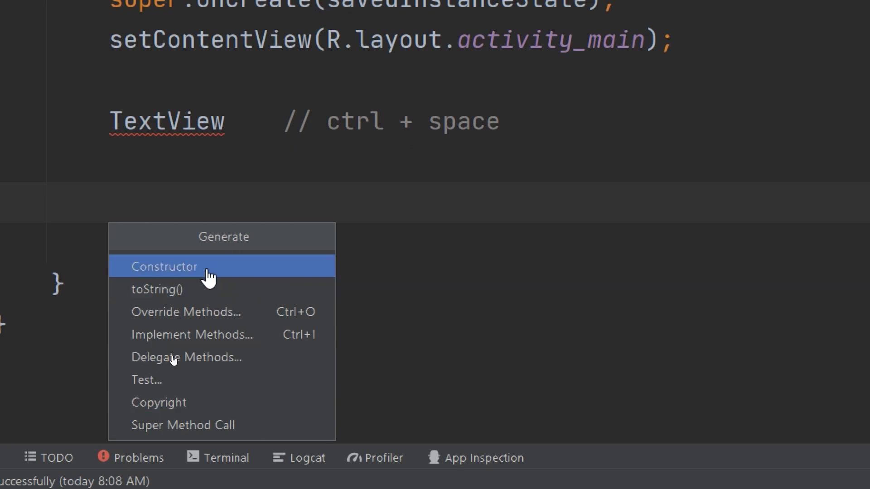
pyautogui.moveTo(208, 324)
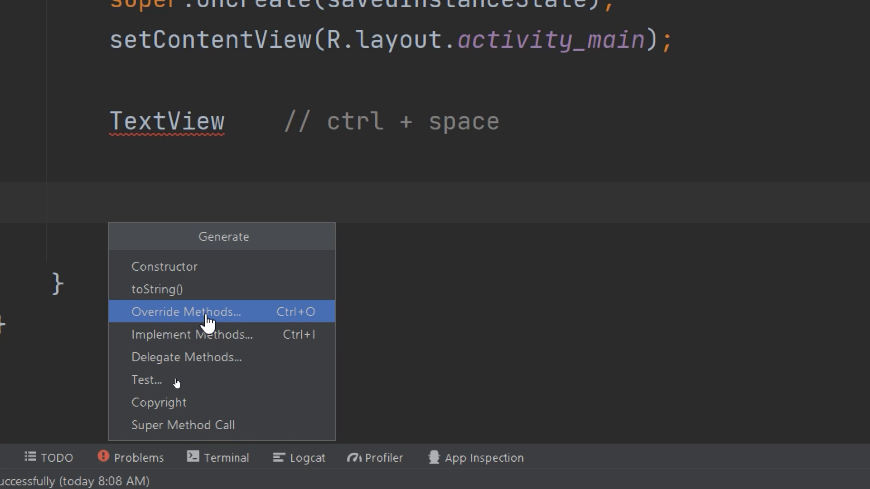
pyautogui.moveTo(284, 368)
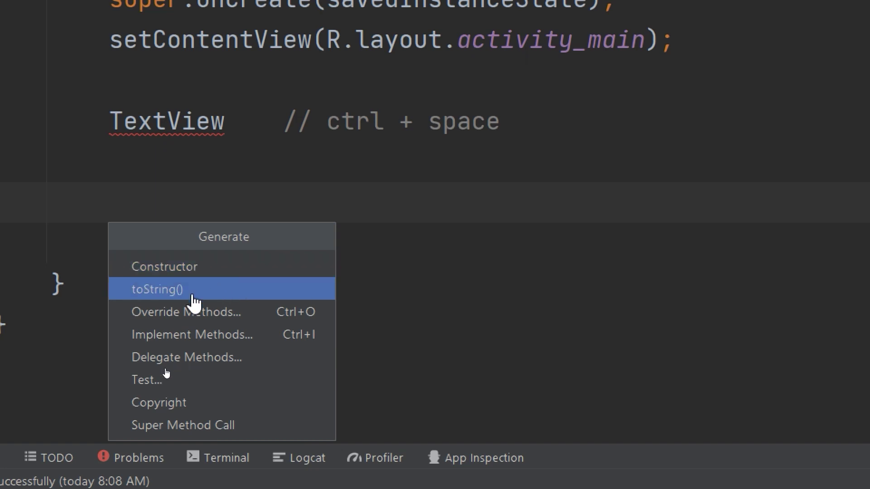
# Step: Generate an onStop() override in MainActivity from the Override Methods list
pyautogui.click(261, 468)
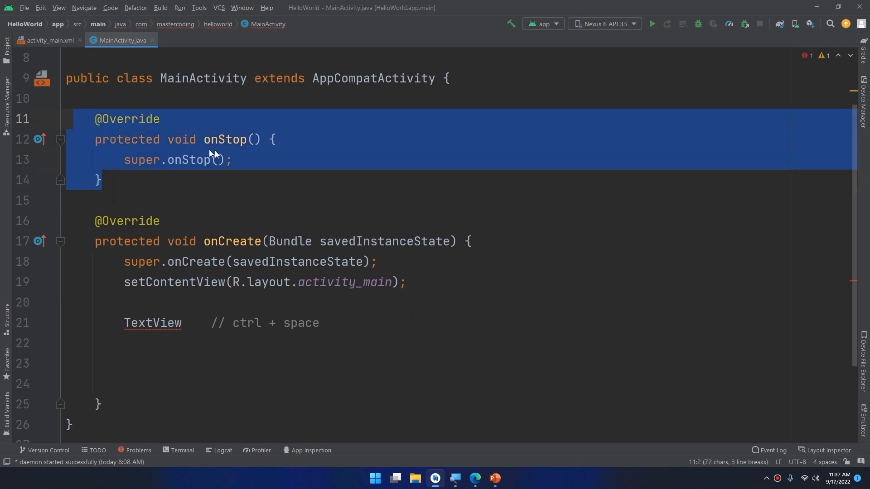
# Step: Delete the generated onStop() override, leaving only onCreate
pyautogui.click(102, 178)
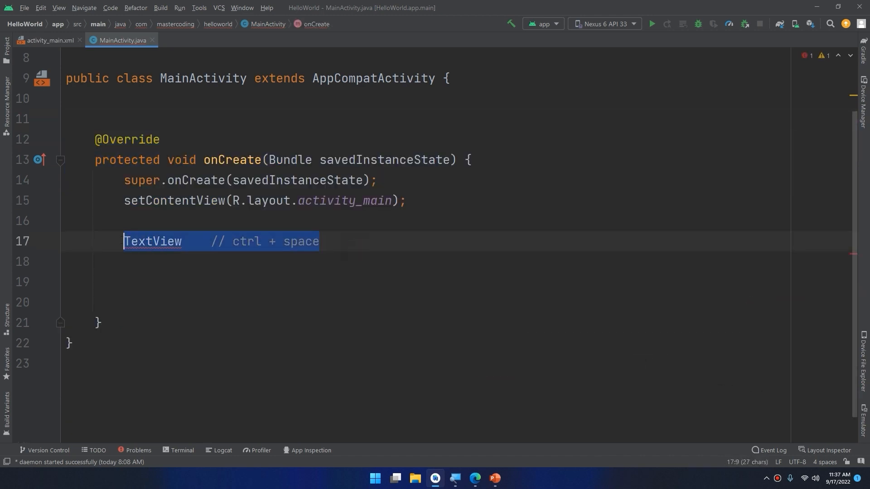
# Step: Replace TextView with '// Code Completion' and add '// Code Generation // window + insert' below it
pyautogui.press('Enter')
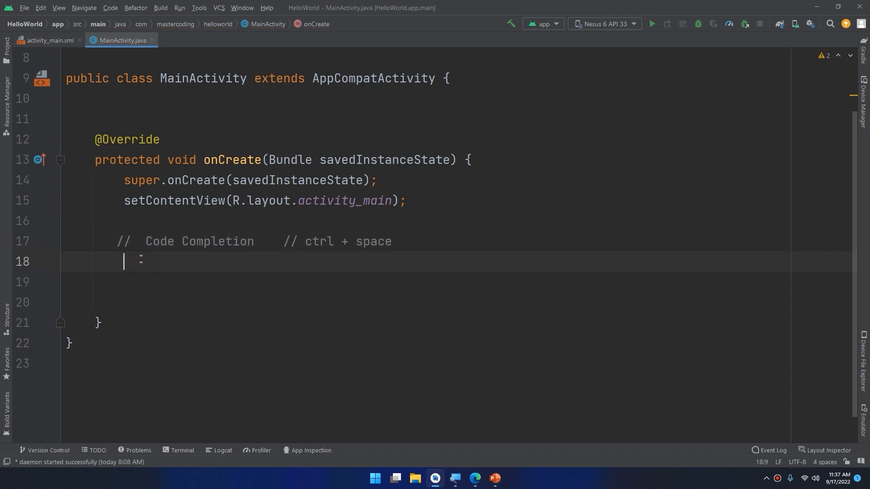
pyautogui.write('// Code')
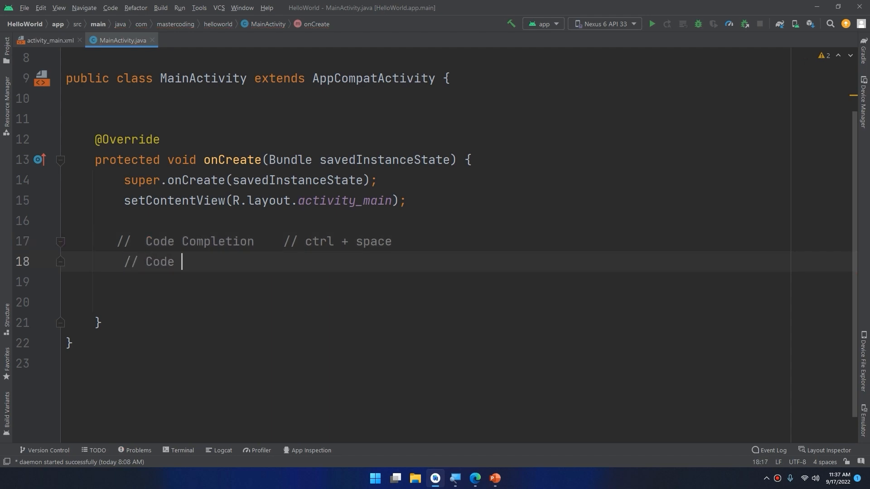
pyautogui.write('Generation')
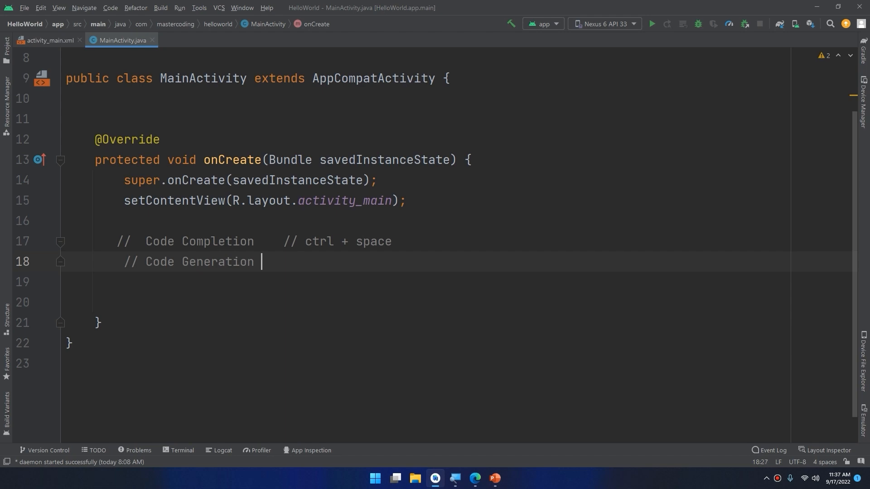
pyautogui.write('//')
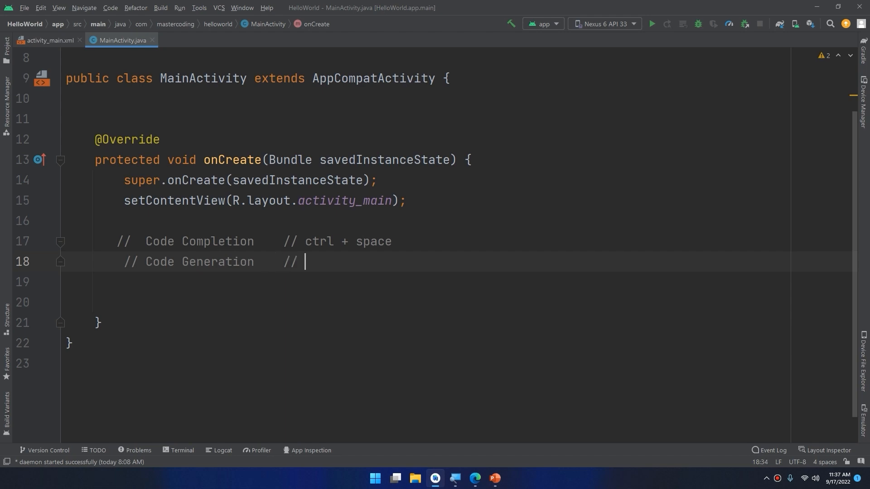
pyautogui.write('window')
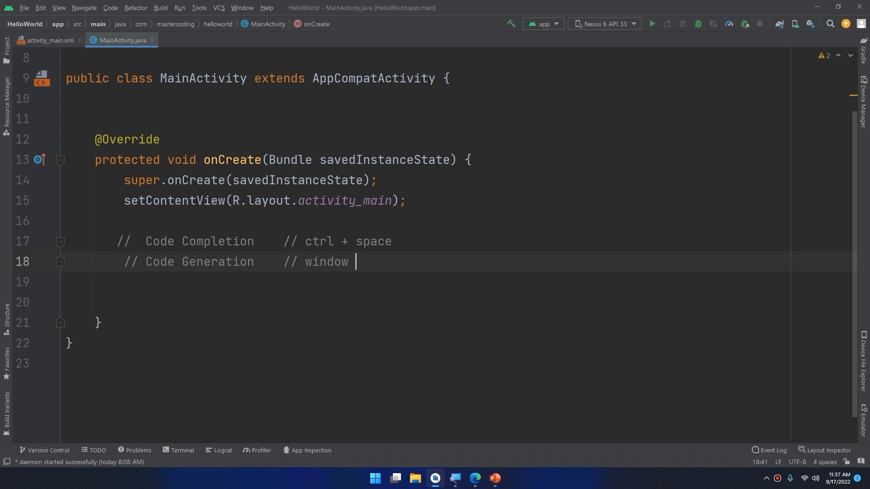
pyautogui.write('+ ins')
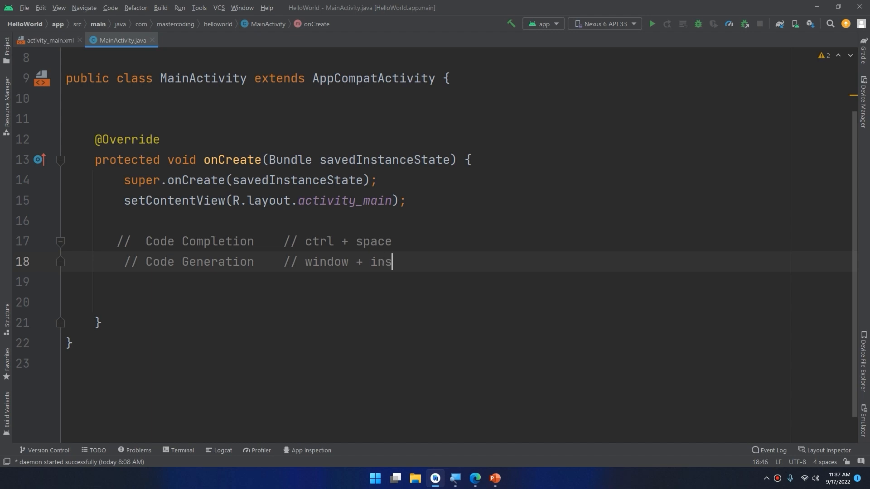
pyautogui.write('ert')
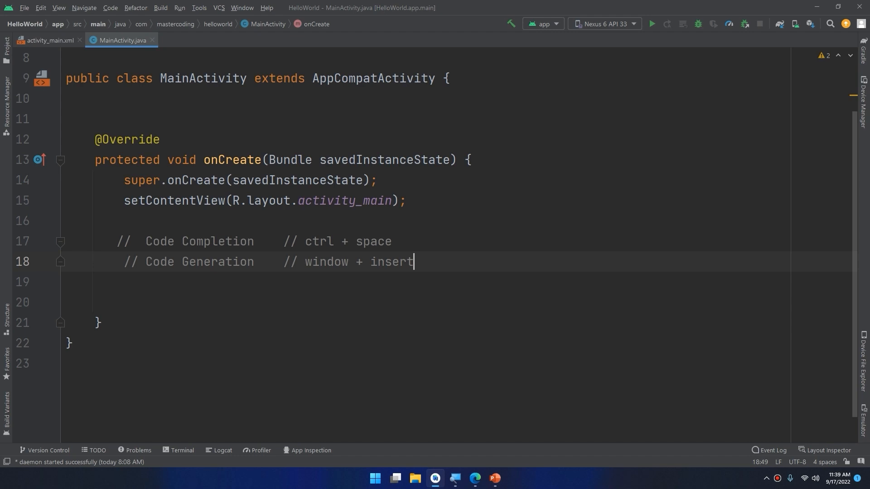
pyautogui.moveTo(143, 172)
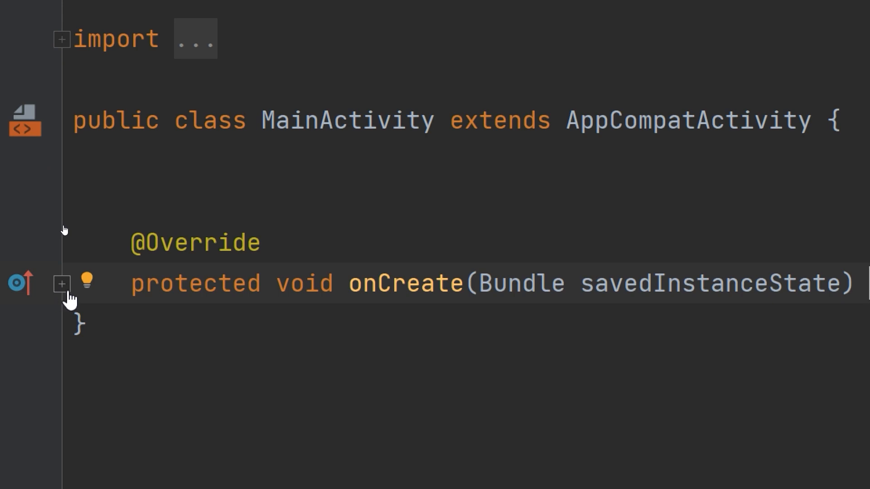
# Step: Expand the folded onCreate body from the gutter fold marker
pyautogui.click(61, 283)
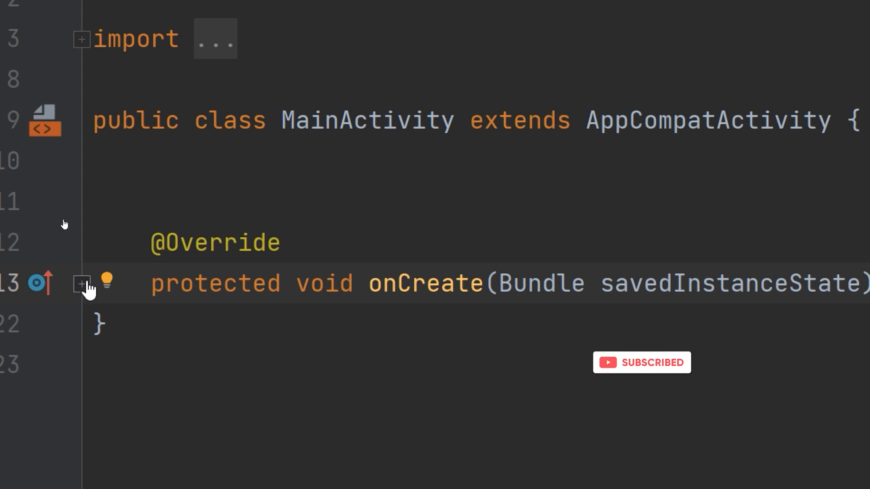
pyautogui.click(81, 284)
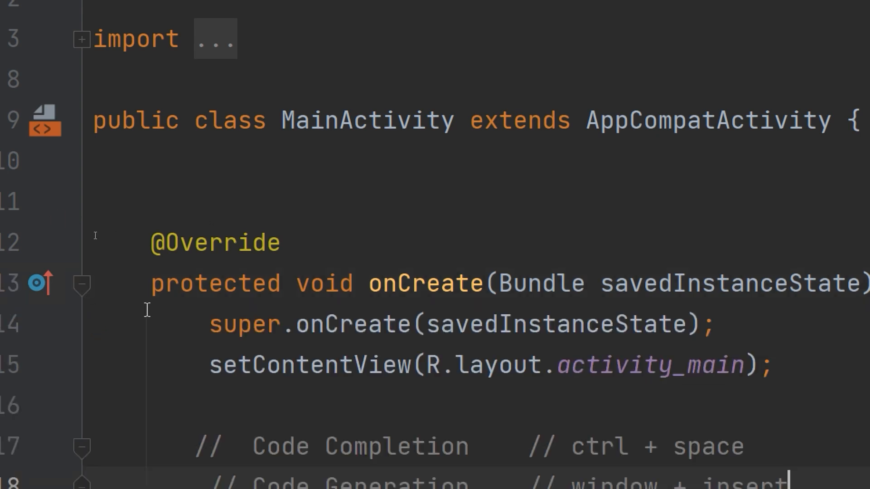
pyautogui.scroll(-3)
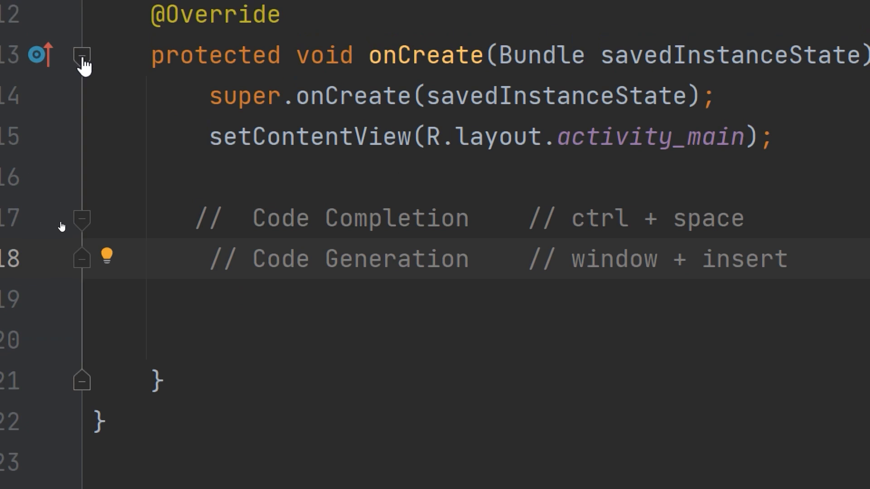
pyautogui.moveTo(74, 67)
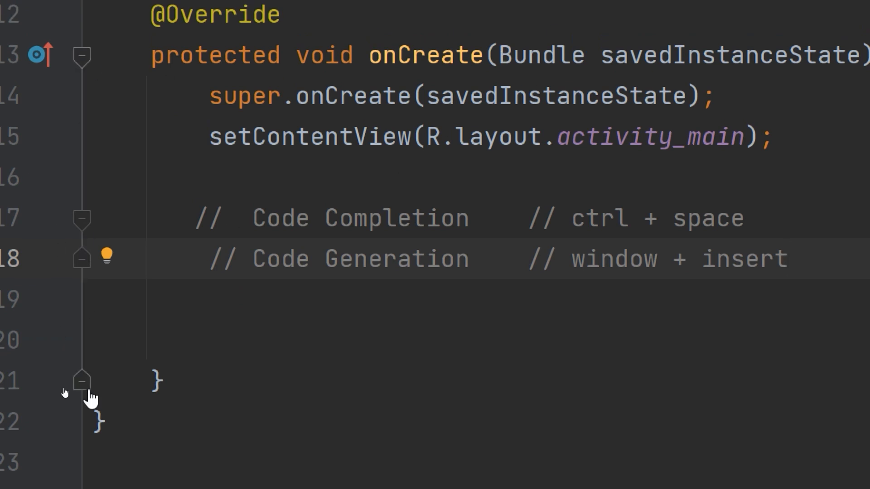
# Step: Collapse onCreate again and re-expand it to show the Code Completion and Code Generation comments
pyautogui.click(156, 380)
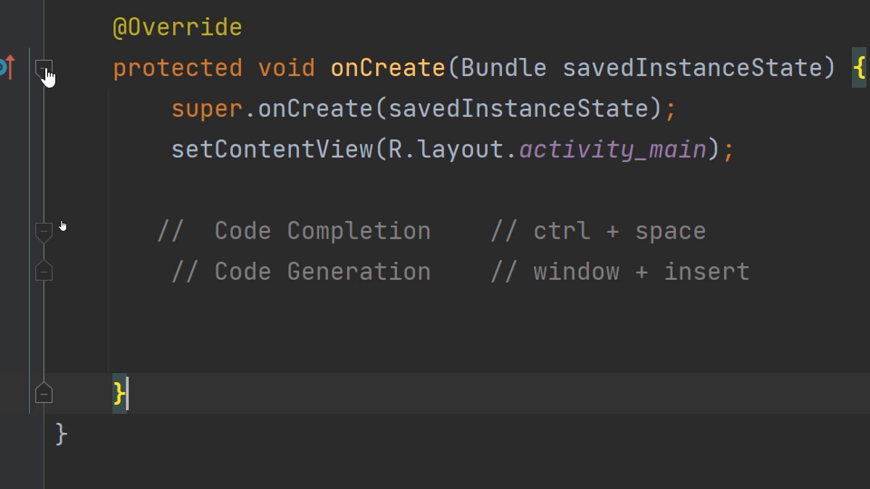
pyautogui.click(44, 65)
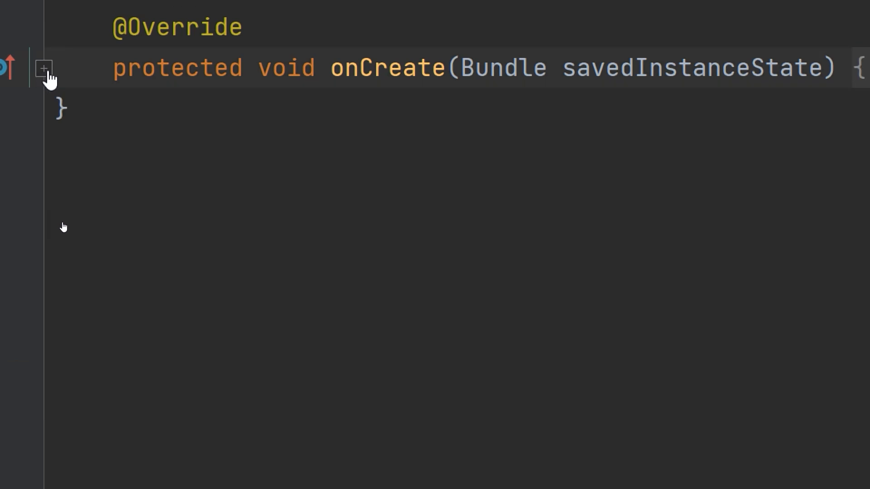
pyautogui.click(42, 68)
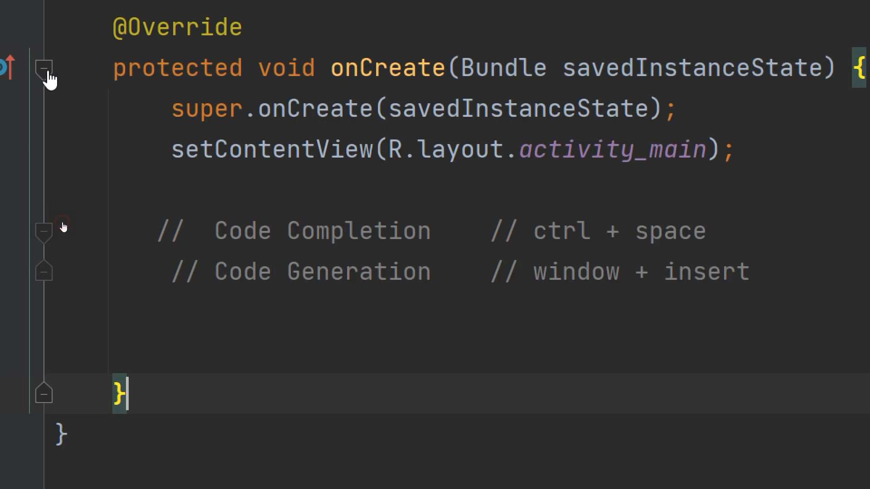